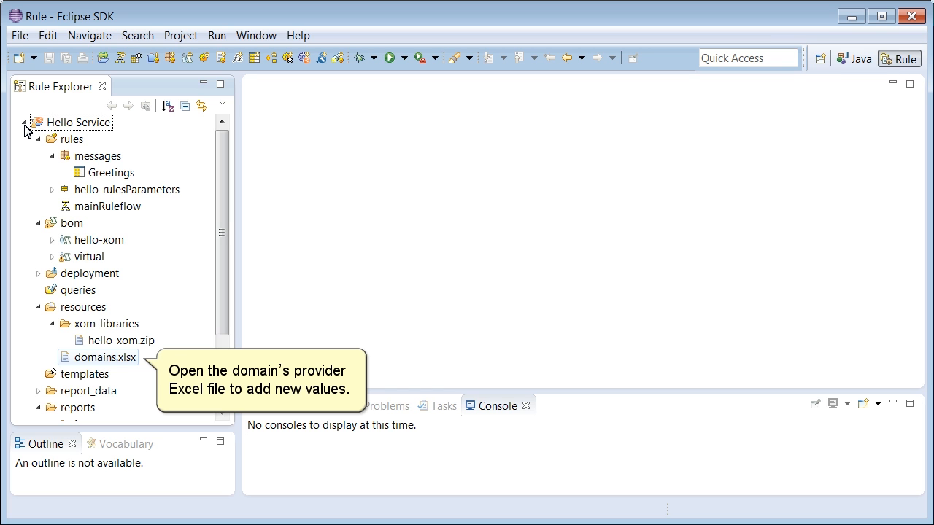
# Synchronize the LanguageType domain with domains.xlsx to add Alsatian and Portuguese, then save the BOM
pyautogui.doubleClick(105, 357)
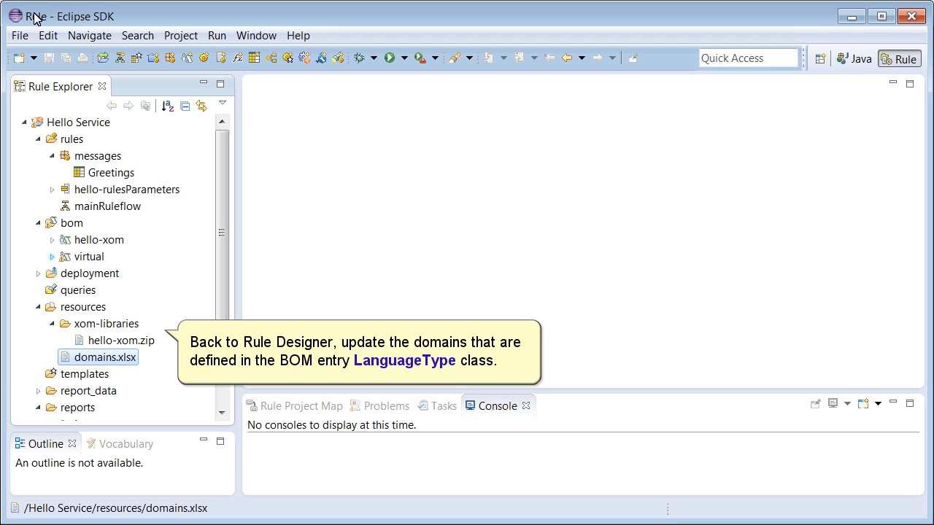
pyautogui.doubleClick(123, 273)
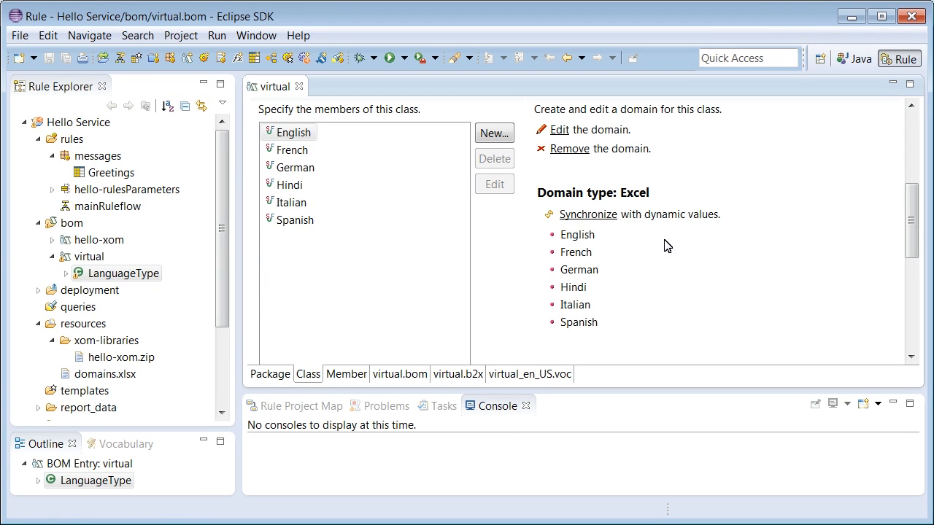
pyautogui.click(587, 214)
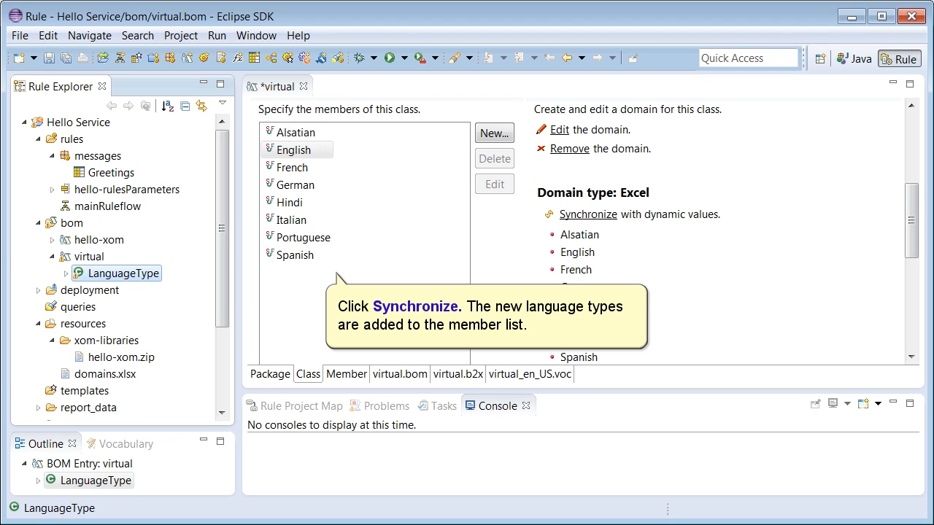
pyautogui.click(589, 213)
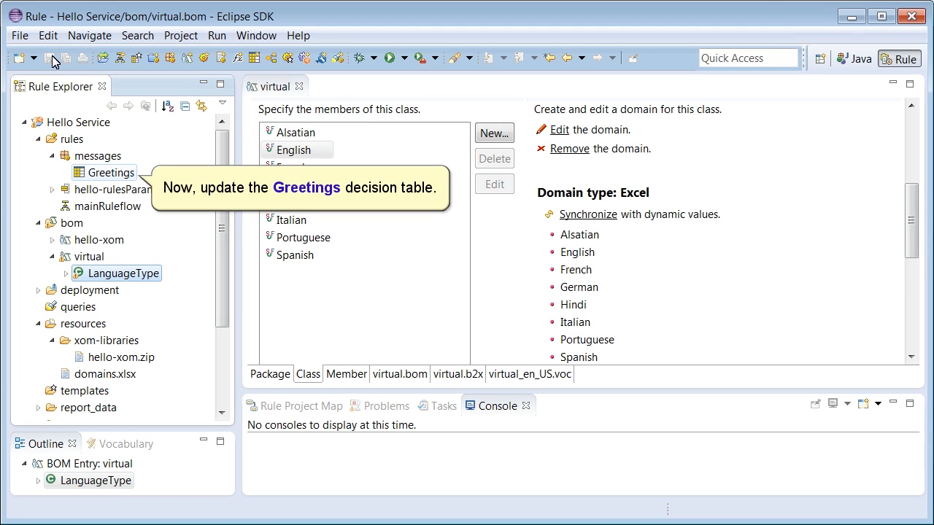
# Open the Greetings decision table and generate the testsuite_dynamic2 Excel scenario template
pyautogui.doubleClick(110, 172)
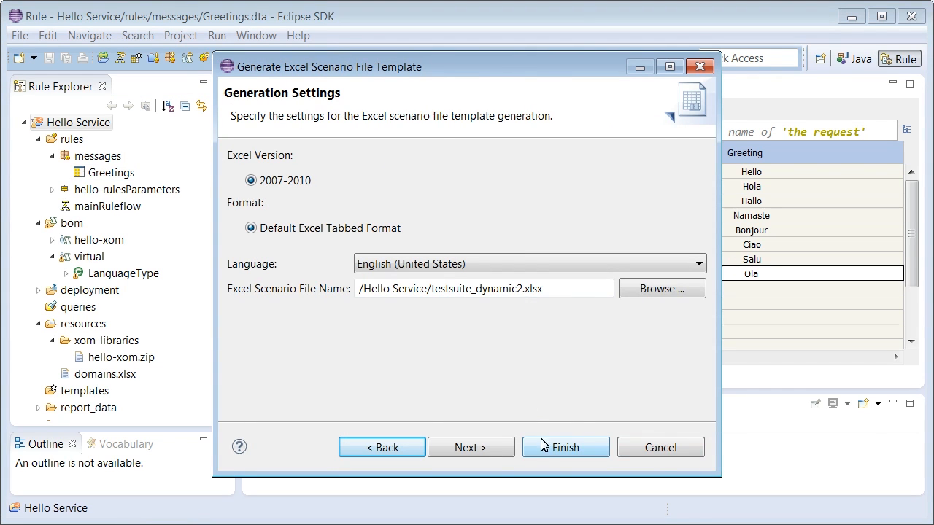
pyautogui.click(565, 447)
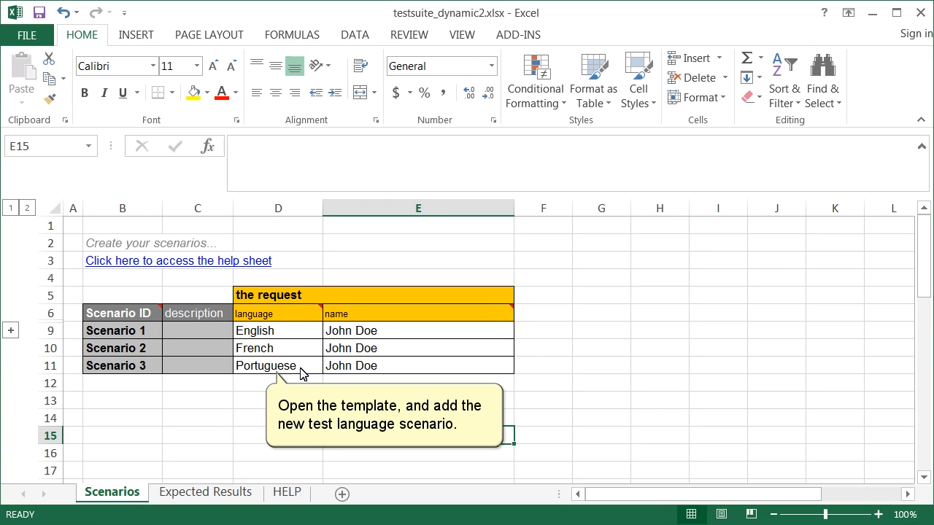
# Save testsuite_dynamic2.xlsx with Scenario 3 testing Portuguese for John Doe
pyautogui.click(206, 492)
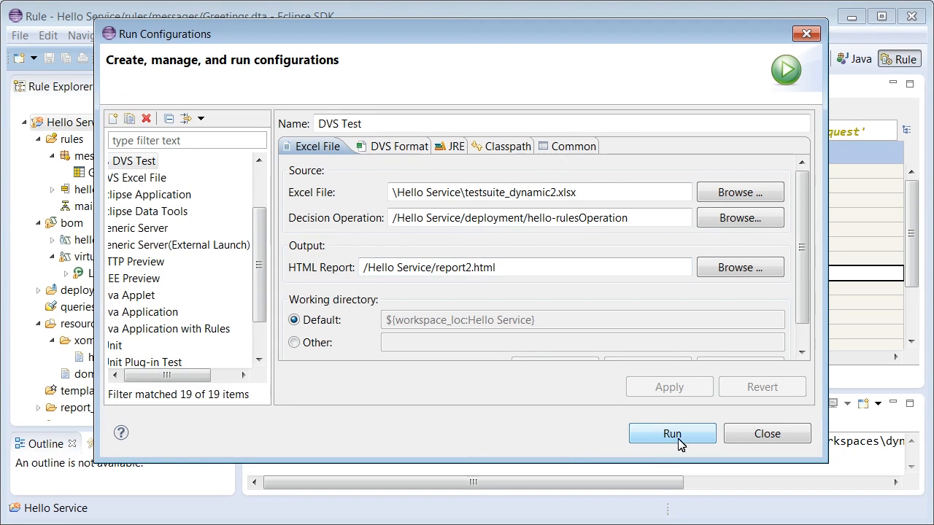
# Run the DVS Test and review report2.html showing all three scenarios at 100% success
pyautogui.click(672, 433)
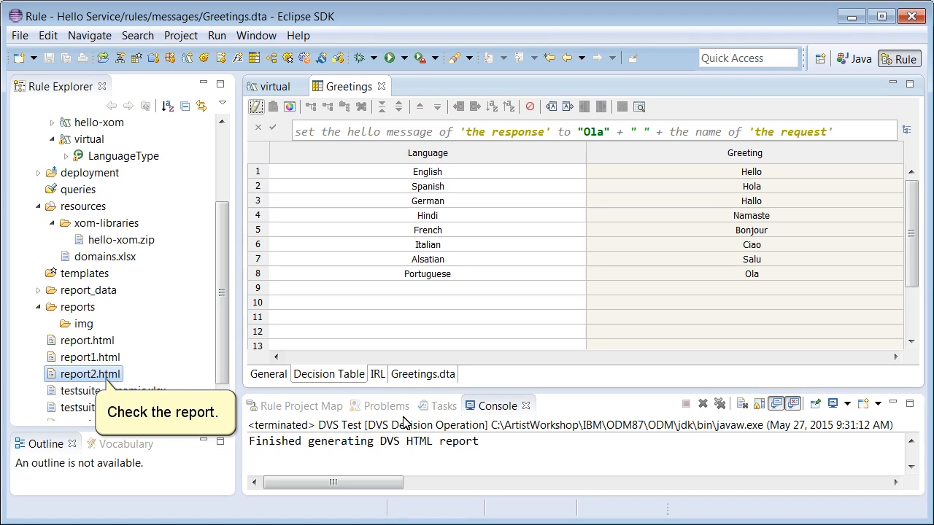
pyautogui.doubleClick(91, 374)
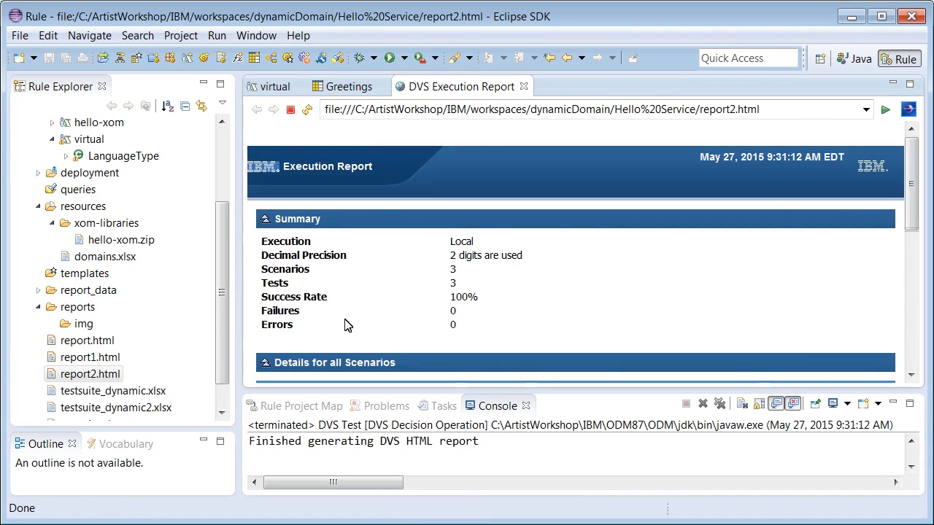
pyautogui.scroll(-3)
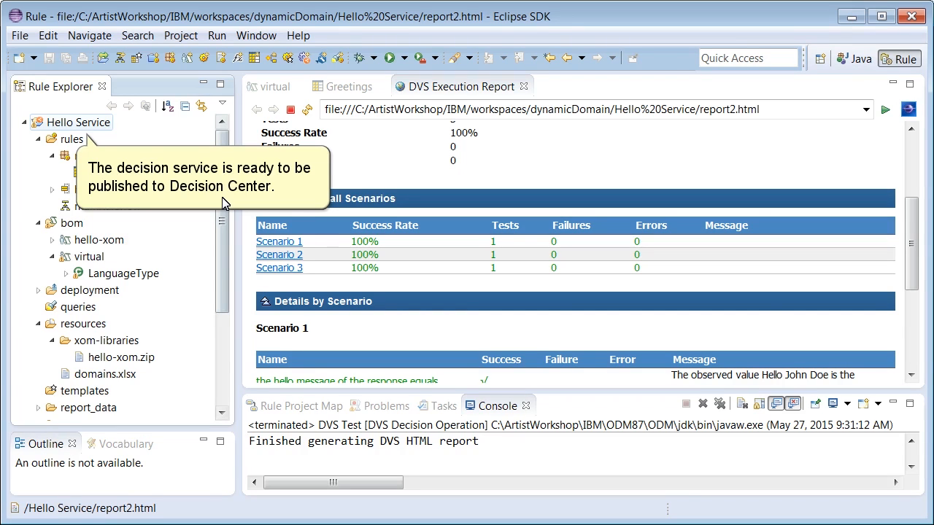
pyautogui.moveTo(126, 166)
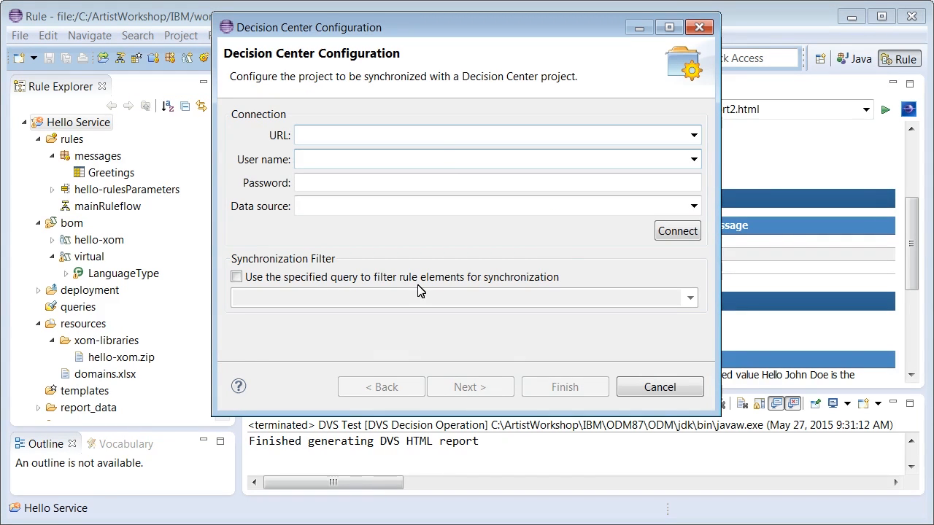
# Connect Hello Service to Decision Center and synchronize, acknowledging that no changes were found
pyautogui.click(677, 230)
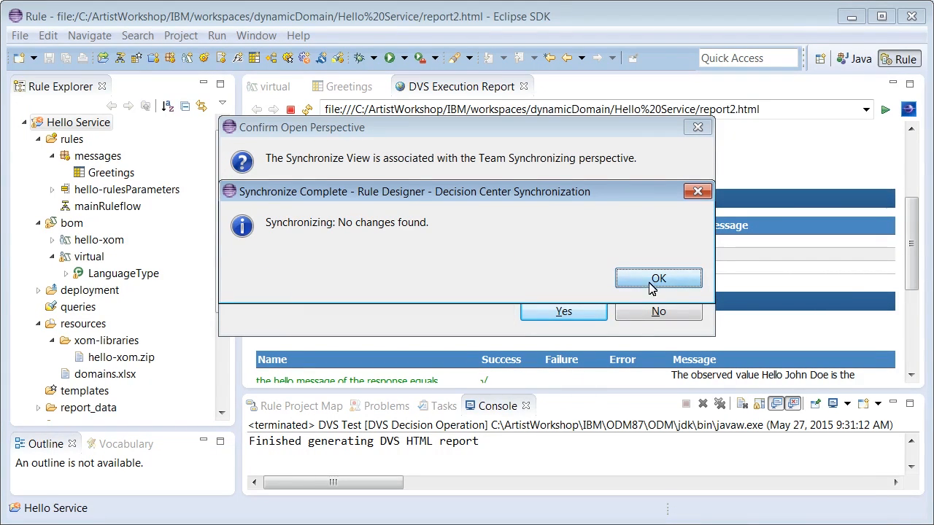
pyautogui.click(657, 278)
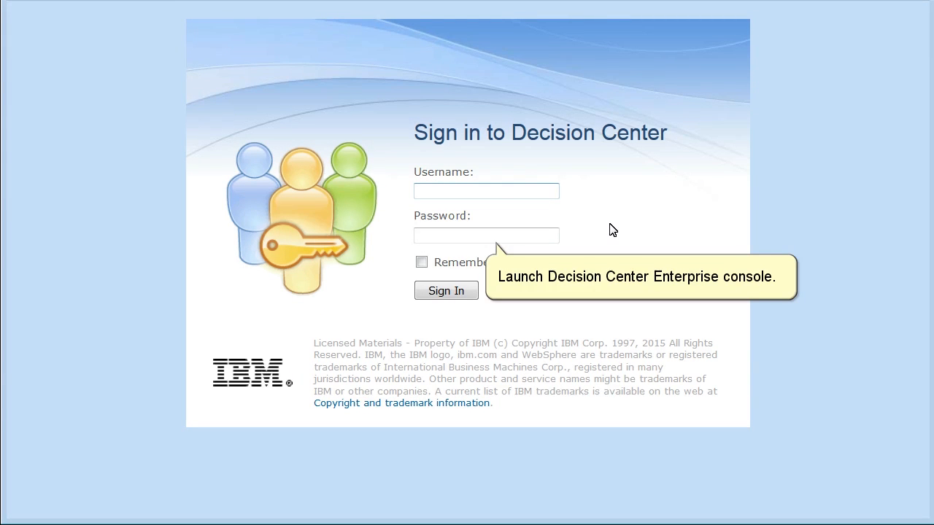
# Sign in, create a Resources smart folder for all Hello Service resources, and download domains.xlsx
pyautogui.click(446, 290)
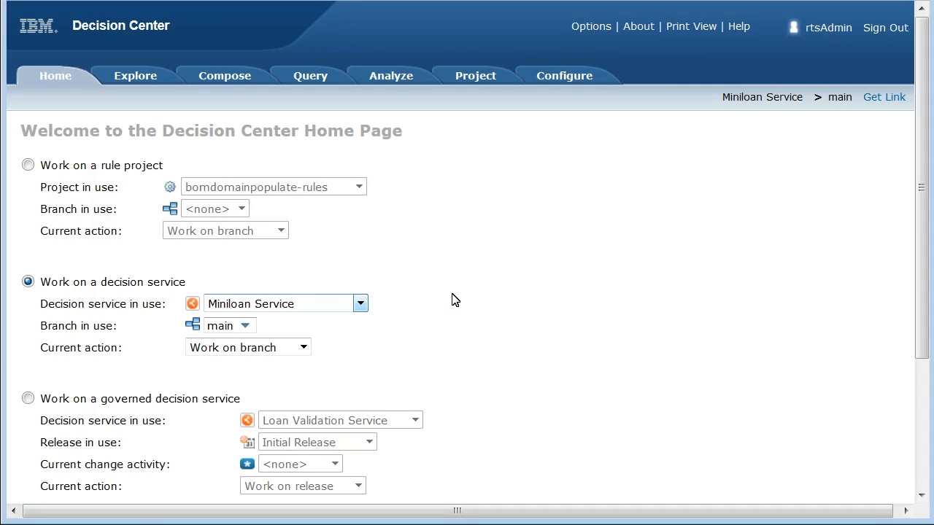
pyautogui.moveTo(360, 303)
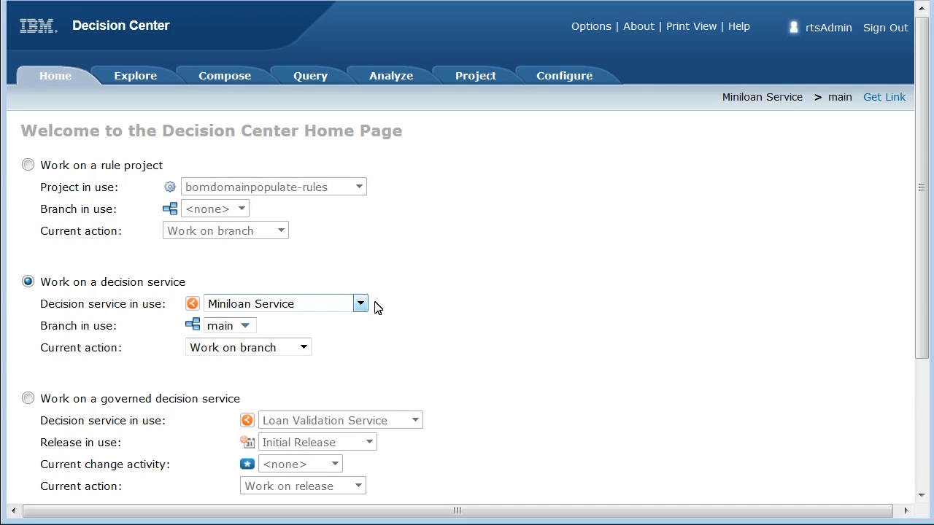
pyautogui.click(135, 75)
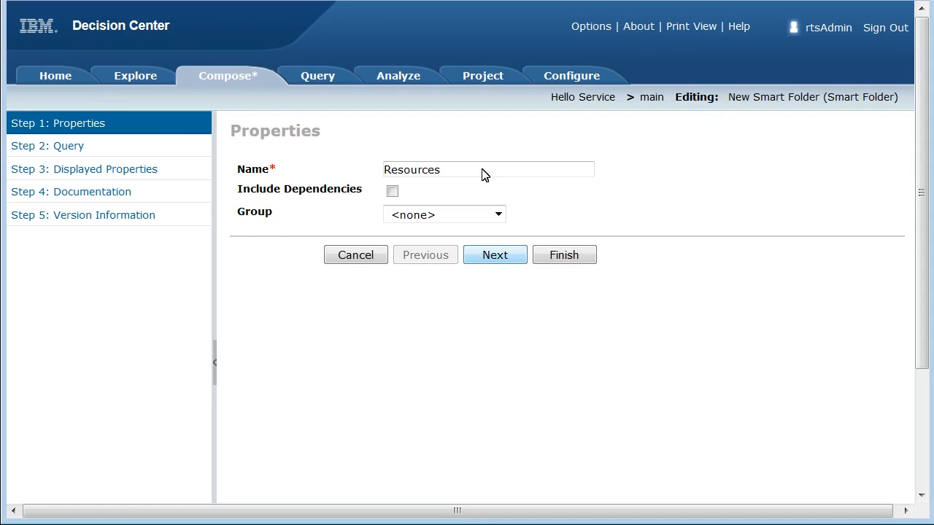
pyautogui.click(495, 255)
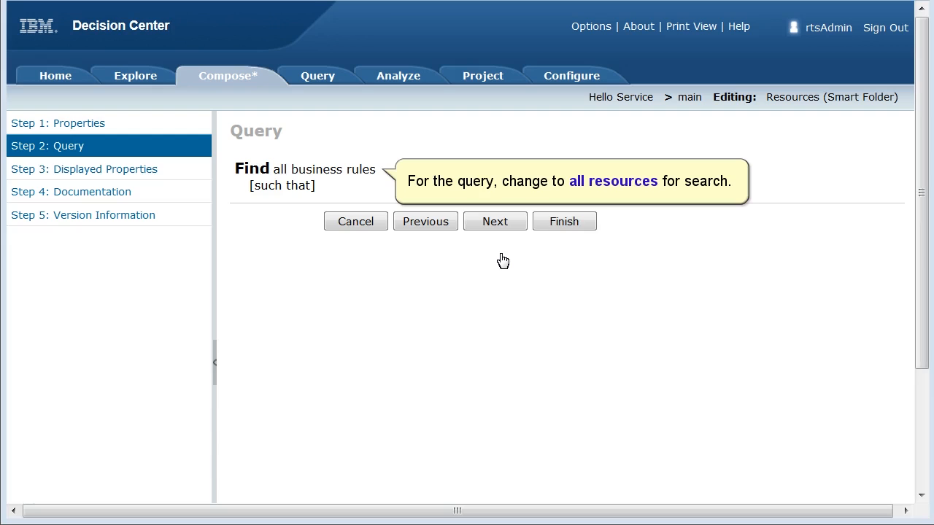
pyautogui.click(323, 169)
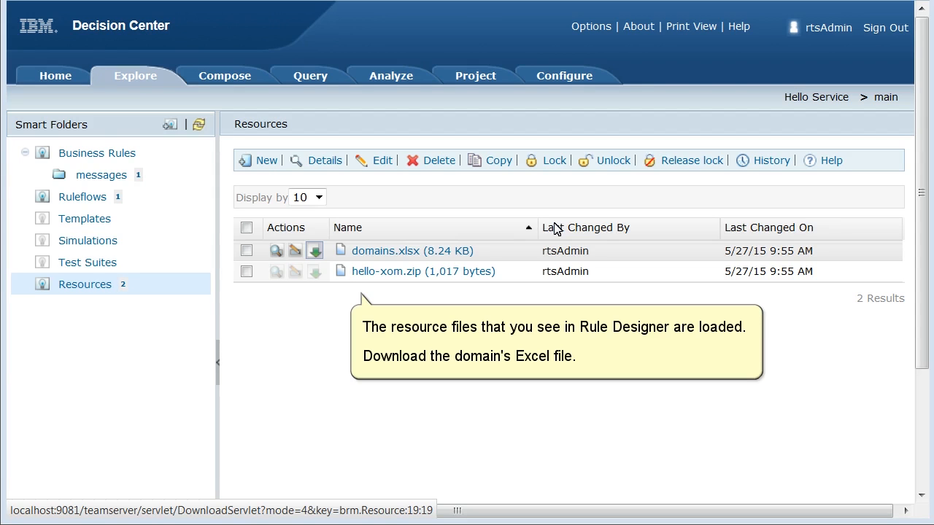
pyautogui.click(315, 250)
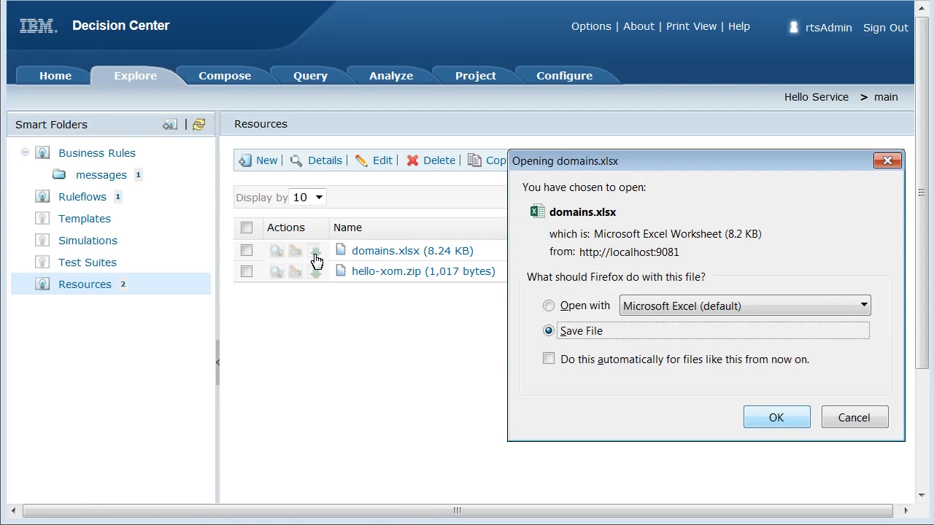
pyautogui.click(777, 417)
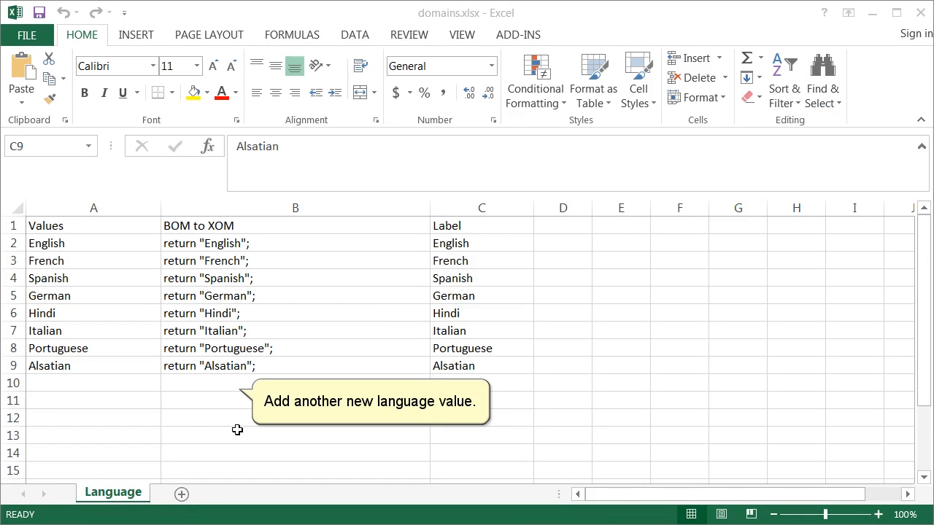
# Enter Swedish as the new language value in cell A10 of domains.xlsx
pyautogui.write('Swedish')
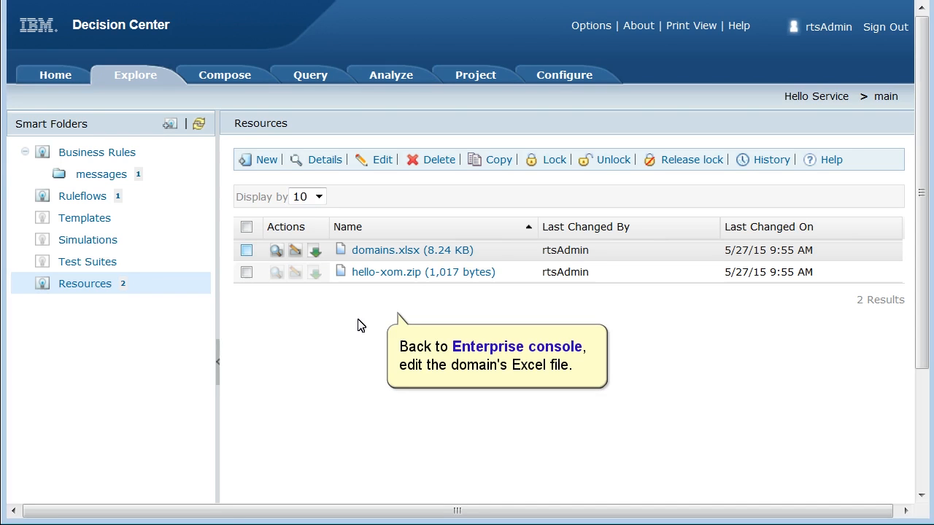
# Replace the domains.xlsx resource with the updated spreadsheet and save it
pyautogui.click(246, 251)
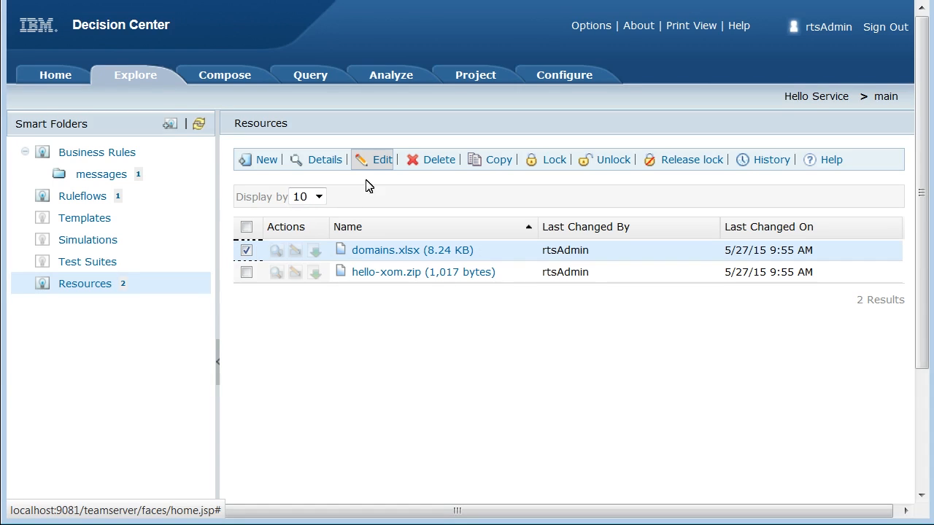
pyautogui.click(382, 159)
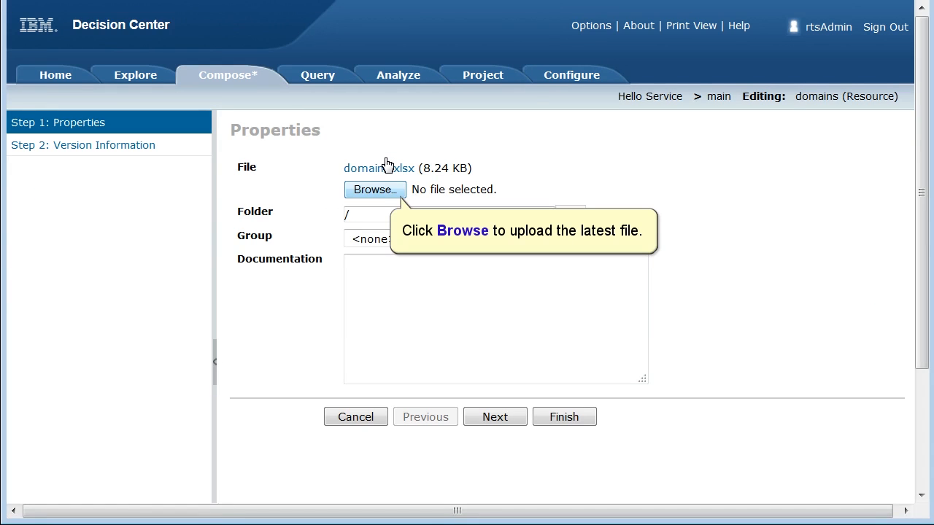
pyautogui.click(375, 189)
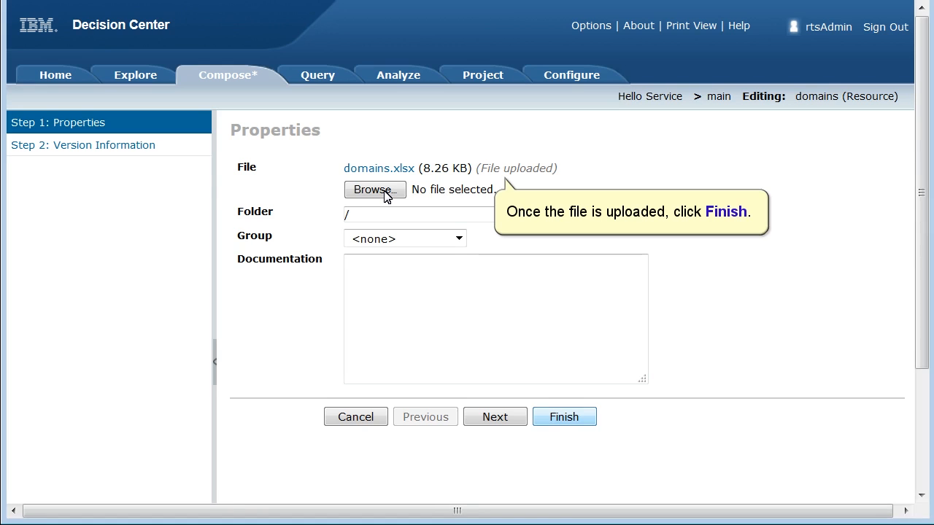
pyautogui.click(564, 417)
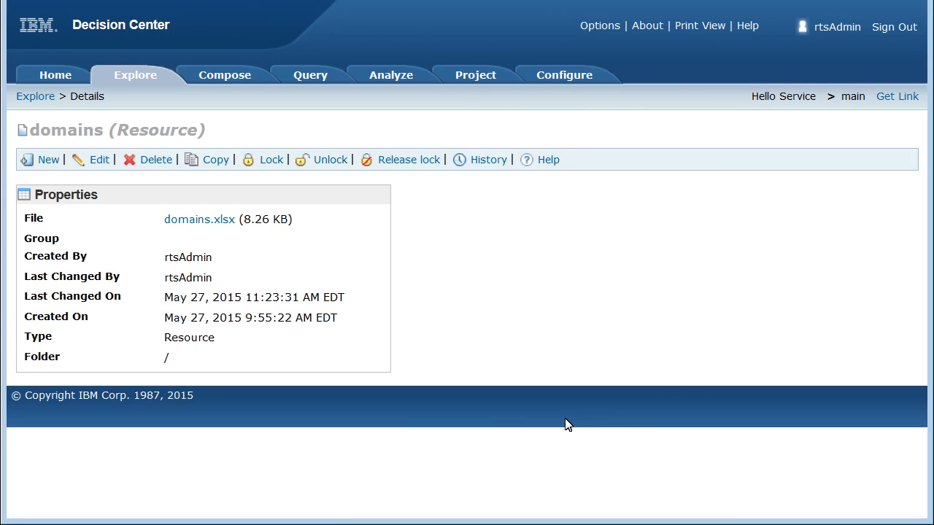
pyautogui.moveTo(475, 75)
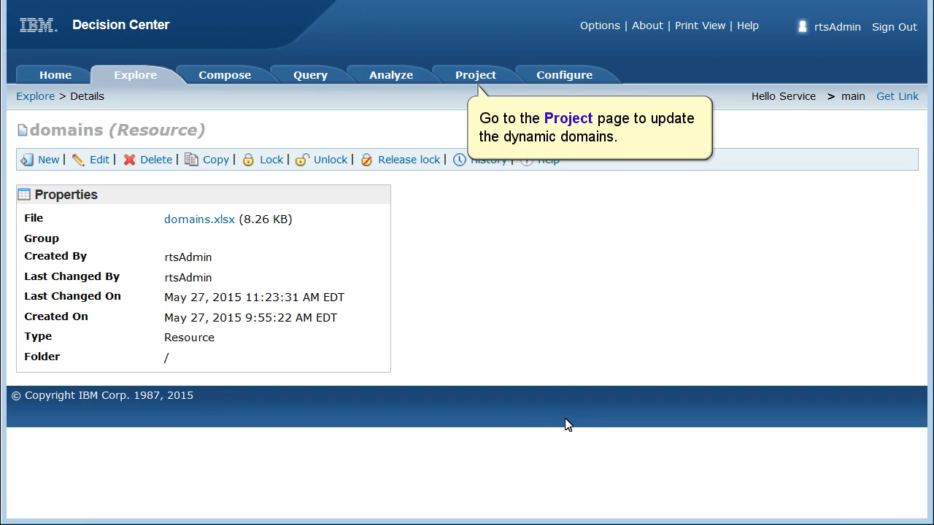
# Reload the LanguageType dynamic domain and expand it to show Swedish among its values
pyautogui.click(475, 73)
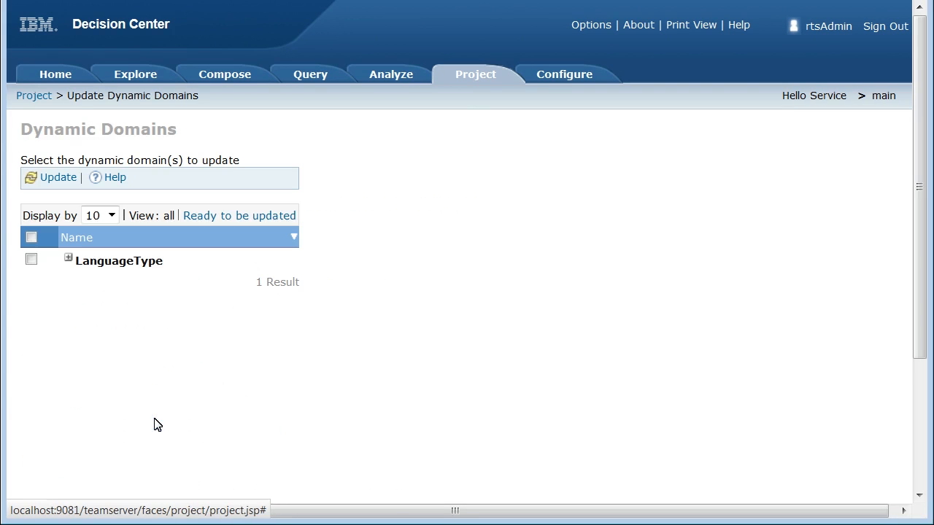
pyautogui.click(57, 177)
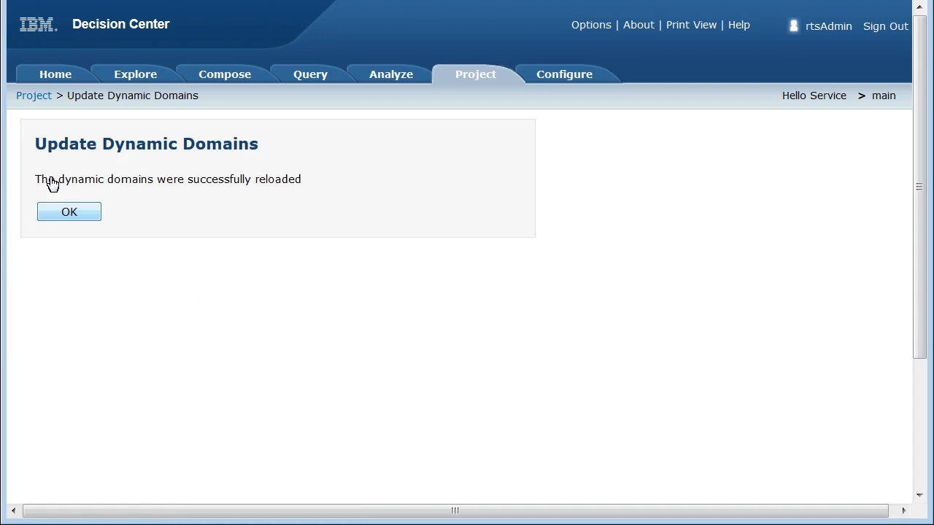
pyautogui.click(69, 211)
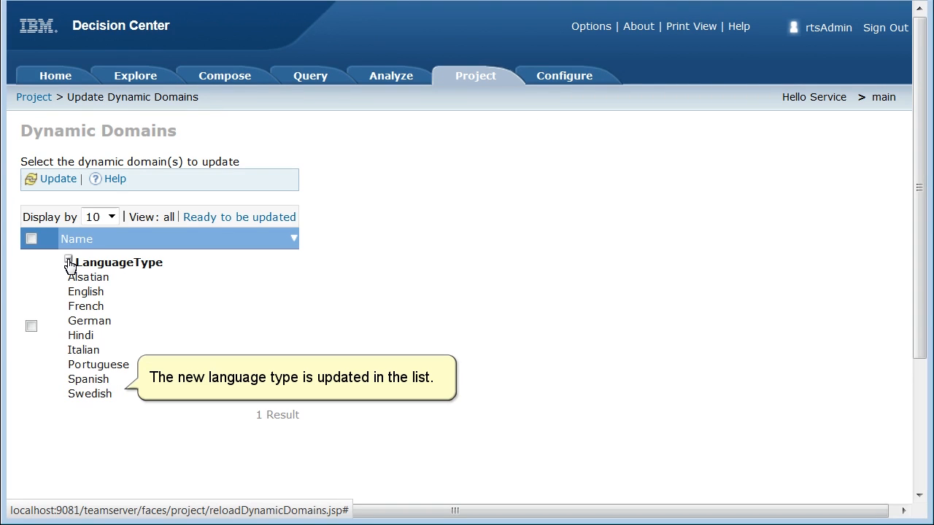
pyautogui.click(135, 75)
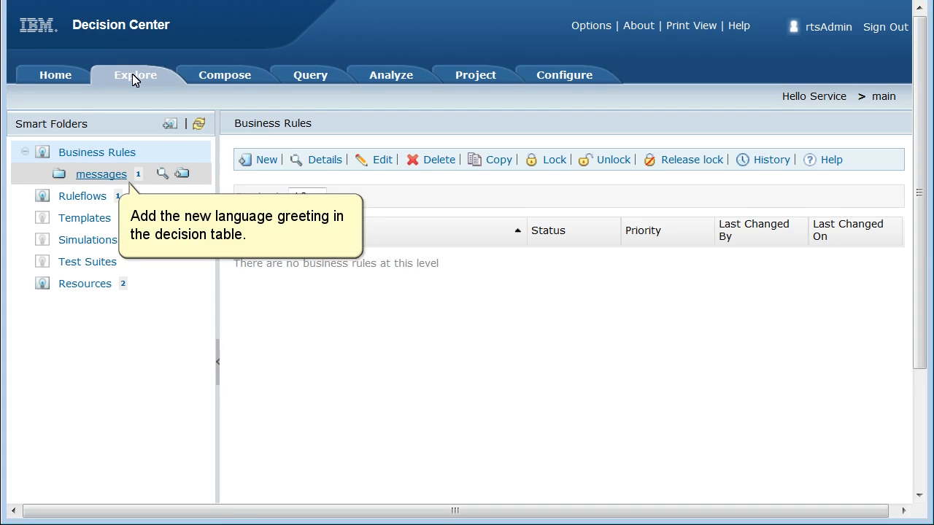
# Compose a new action rule with the condition 'the language of <a hello request>'
pyautogui.click(101, 174)
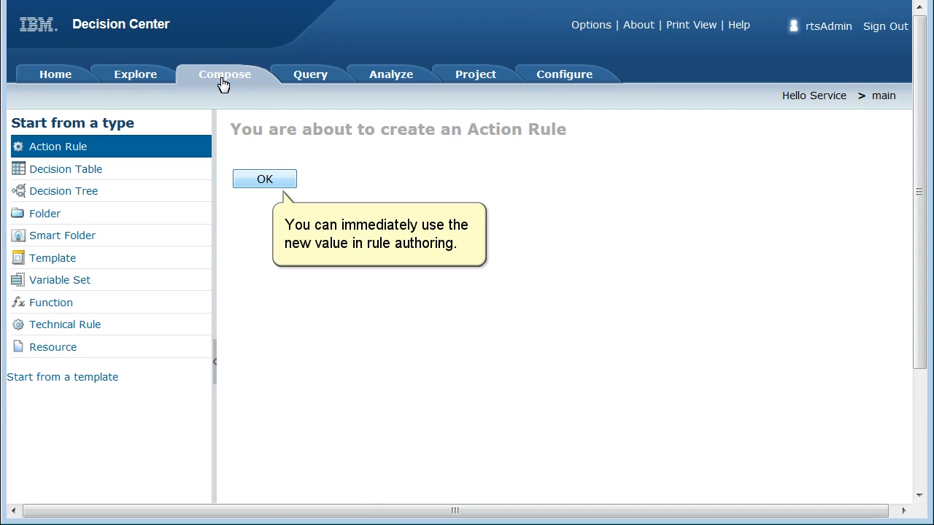
pyautogui.click(264, 179)
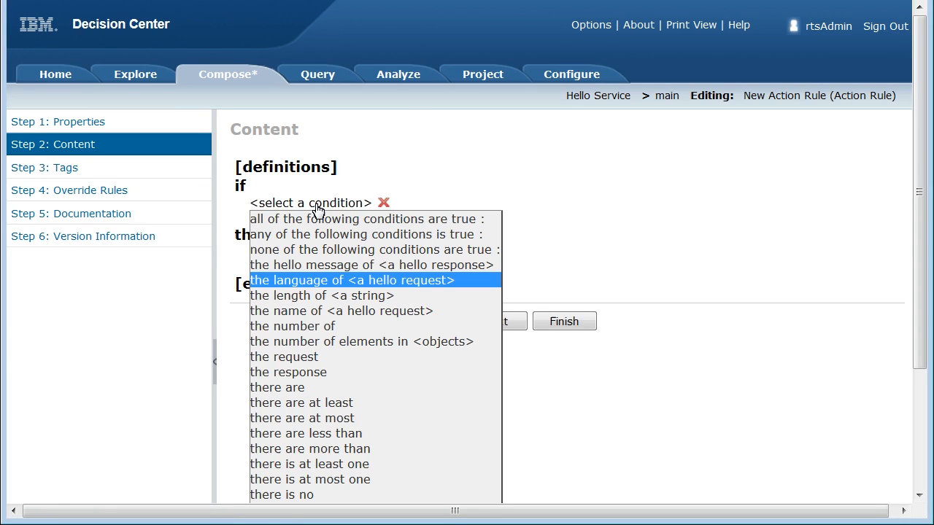
pyautogui.click(351, 280)
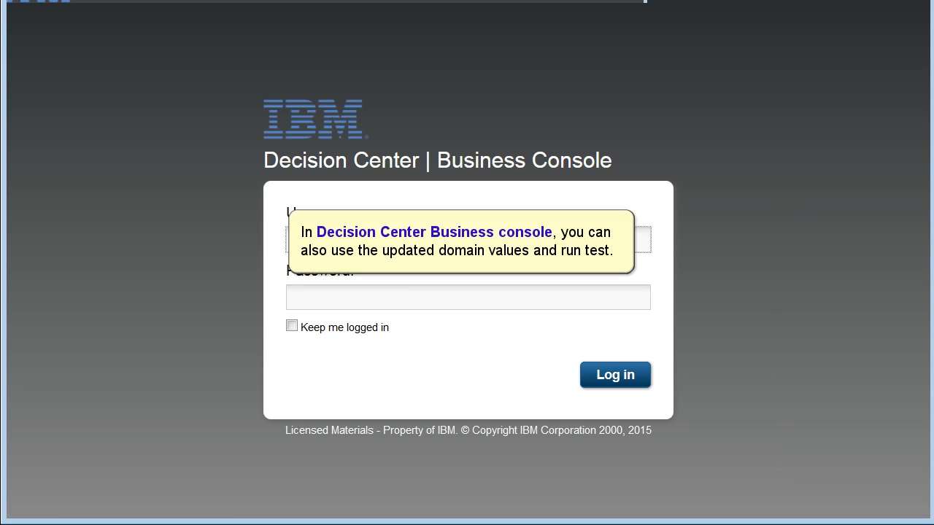
# Log in to the Business Console and start a scenario file from Hello Service's main branch
pyautogui.click(615, 374)
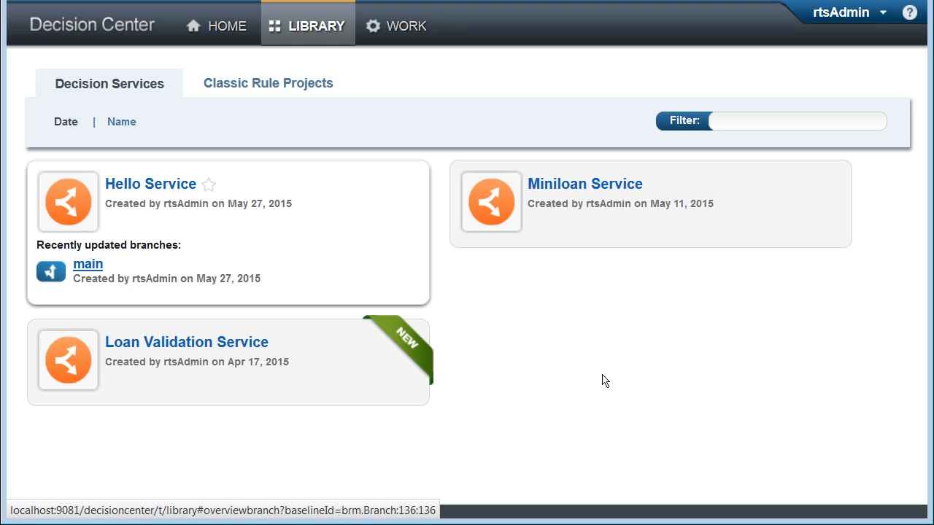
pyautogui.click(87, 264)
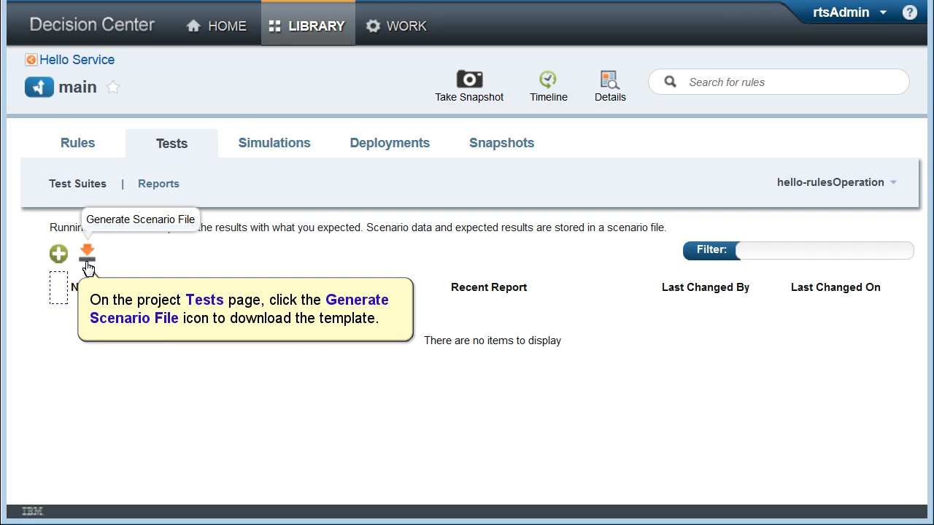
pyautogui.click(87, 254)
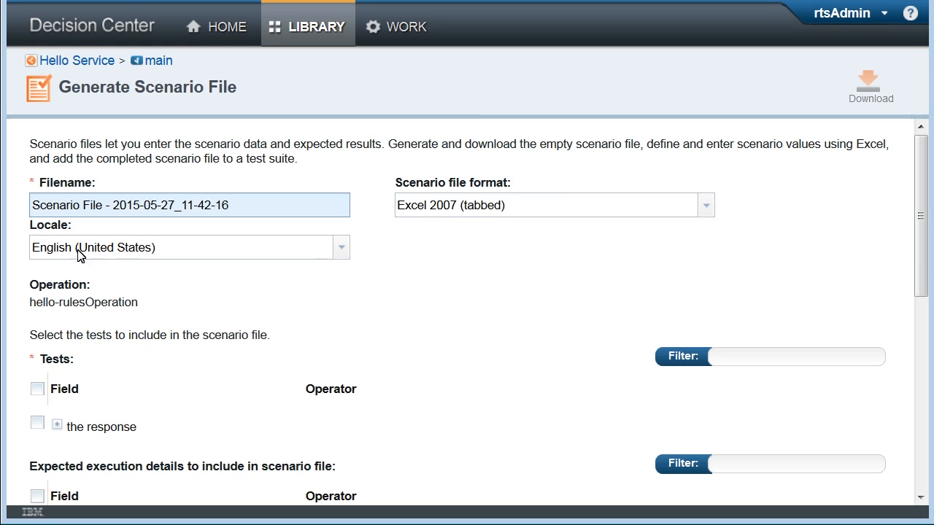
# Name the template 'Hello Service Scenario File', include the response, and download it
pyautogui.write('Hello Service Scenario File')
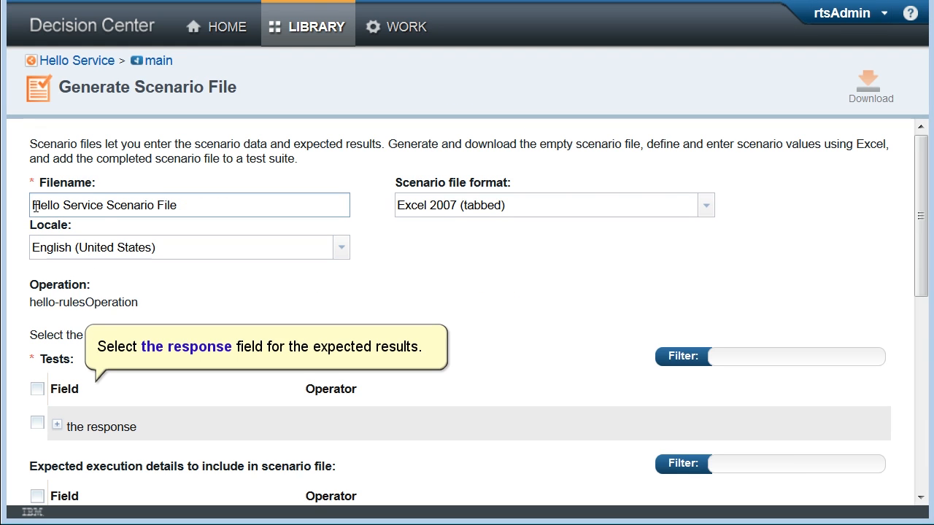
pyautogui.click(37, 427)
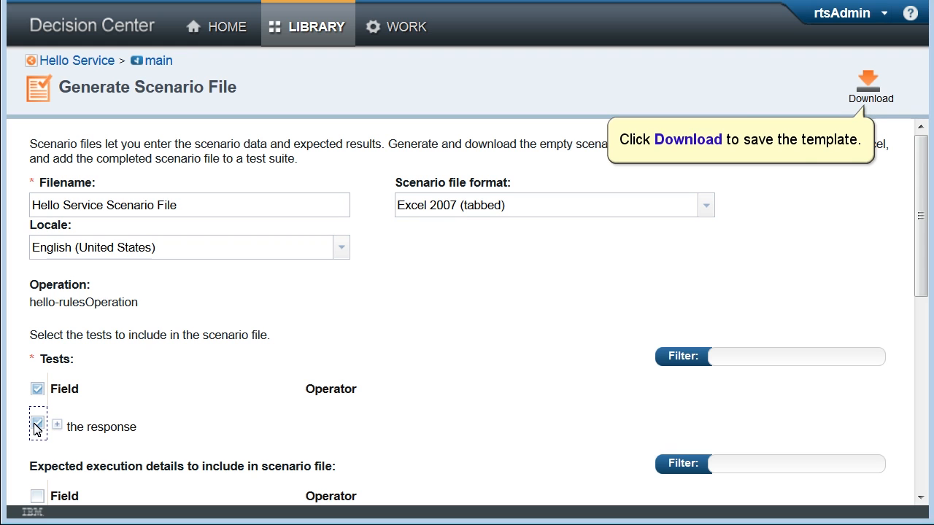
pyautogui.click(870, 84)
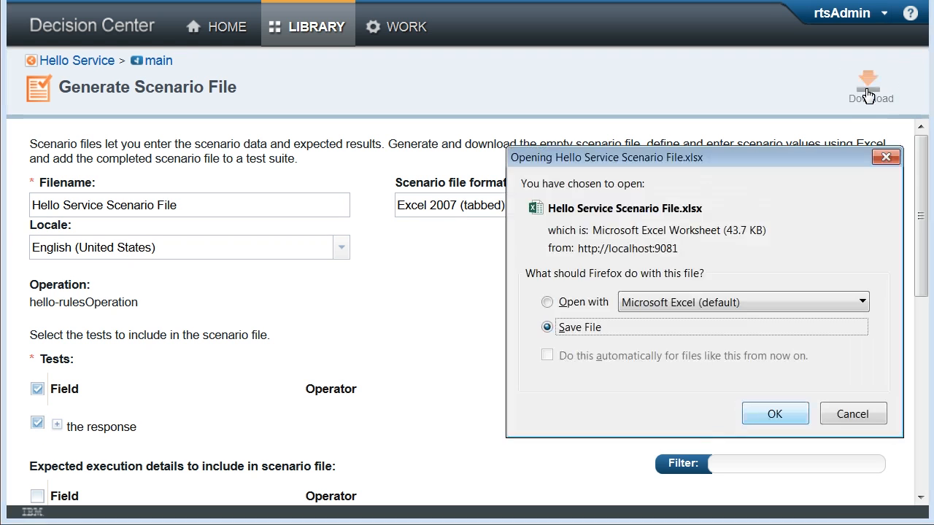
pyautogui.click(775, 414)
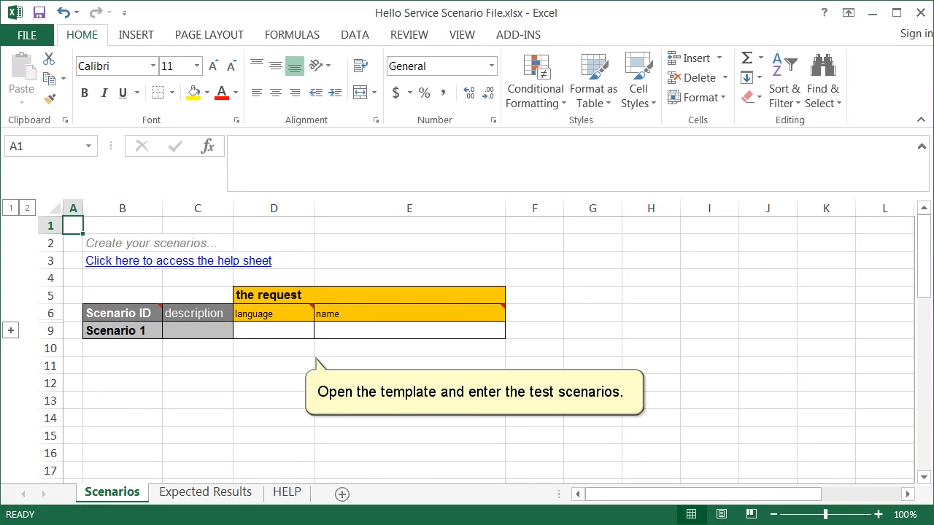
# Enter English and Swedish scenarios for John Doe in rows 9 and 10, then view Expected Results
pyautogui.click(274, 330)
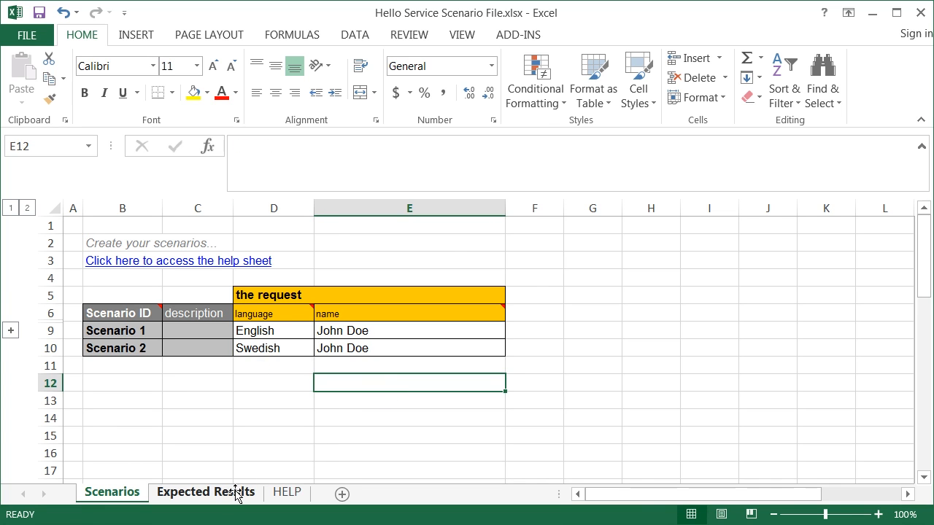
pyautogui.click(206, 492)
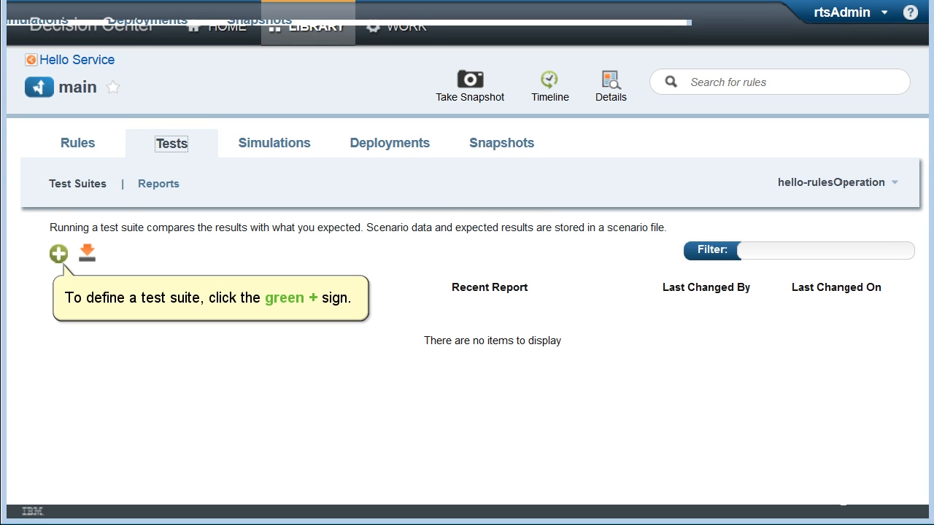
# Create a test suite from the Hello Service scenario .xlsx, run it, and open its report
pyautogui.click(57, 253)
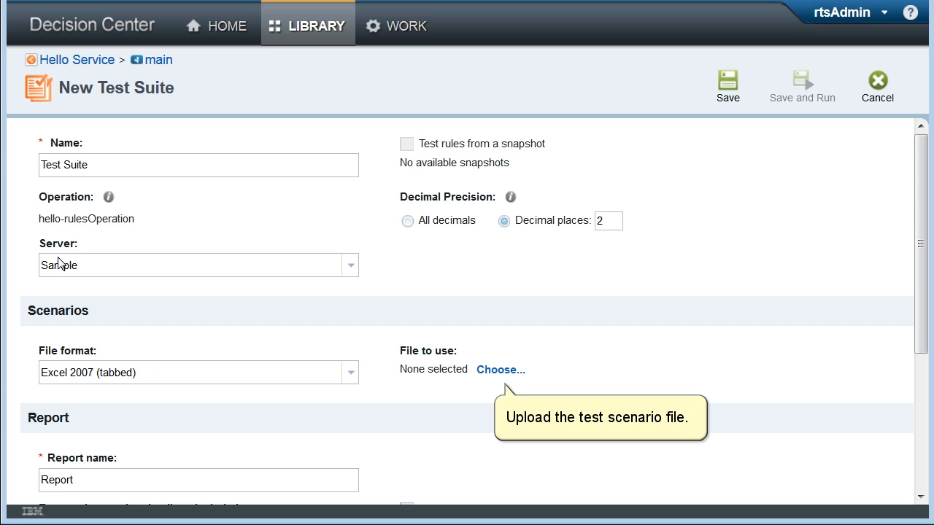
pyautogui.click(501, 369)
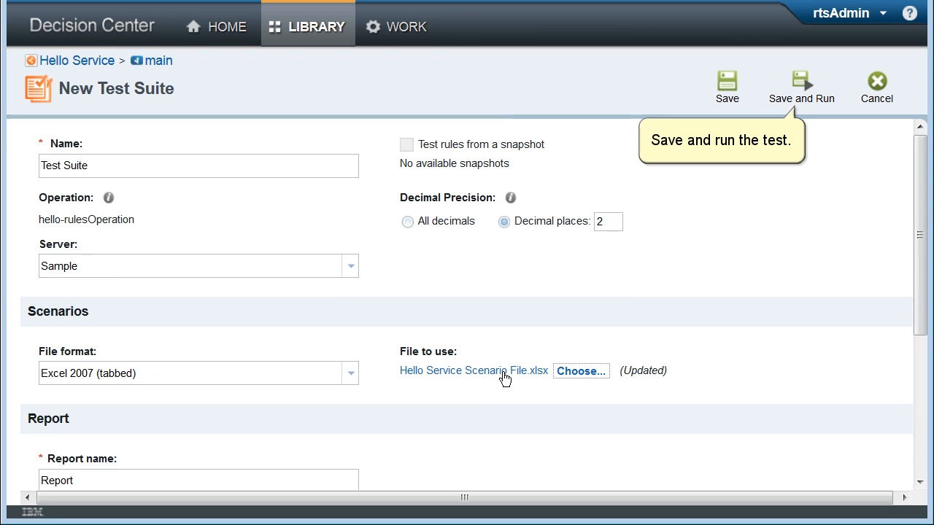
pyautogui.click(801, 86)
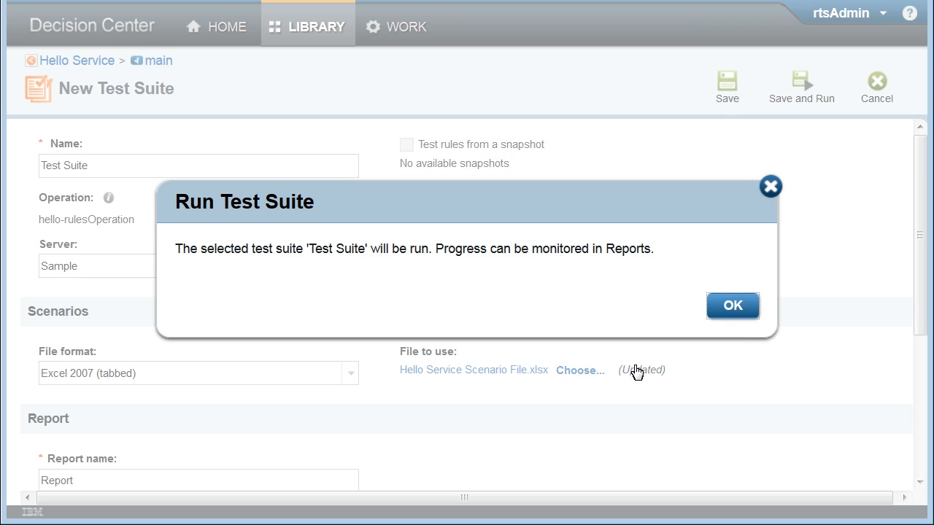
pyautogui.click(732, 305)
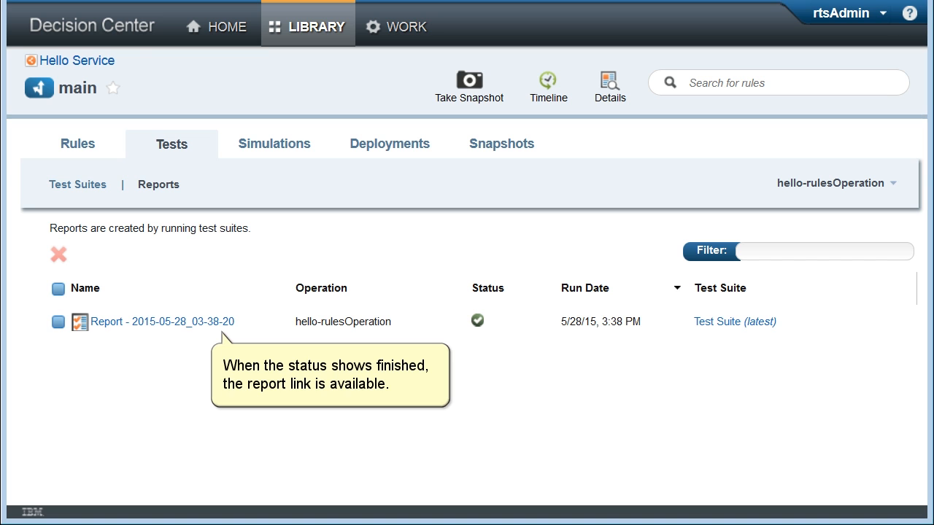
pyautogui.click(162, 322)
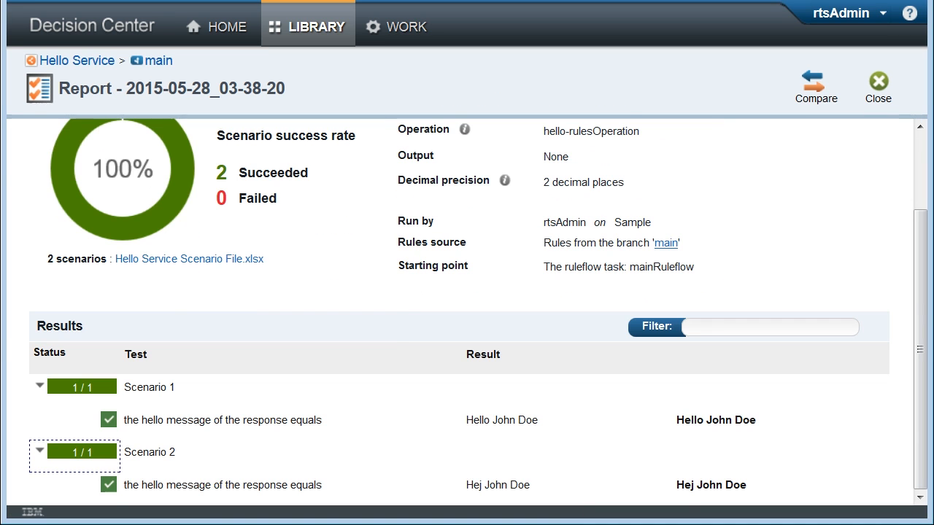